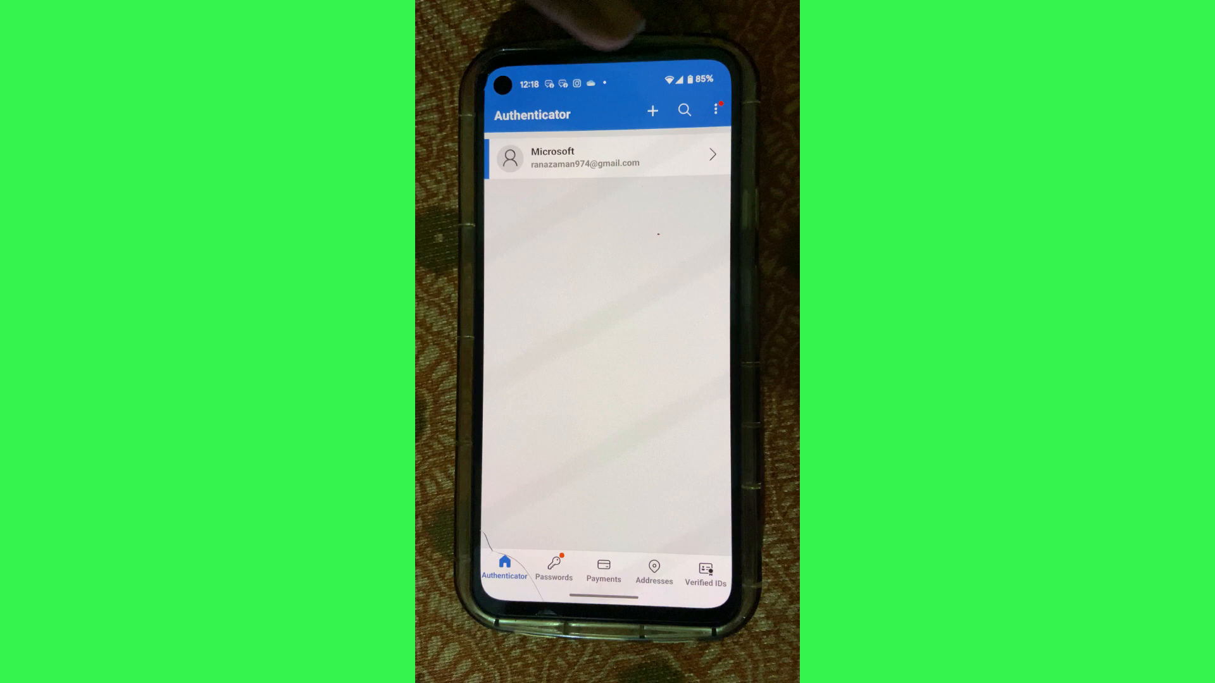
# View the Microsoft account's one-time code and briefly explore adding an account before returning to the list.
pyautogui.click(606, 157)
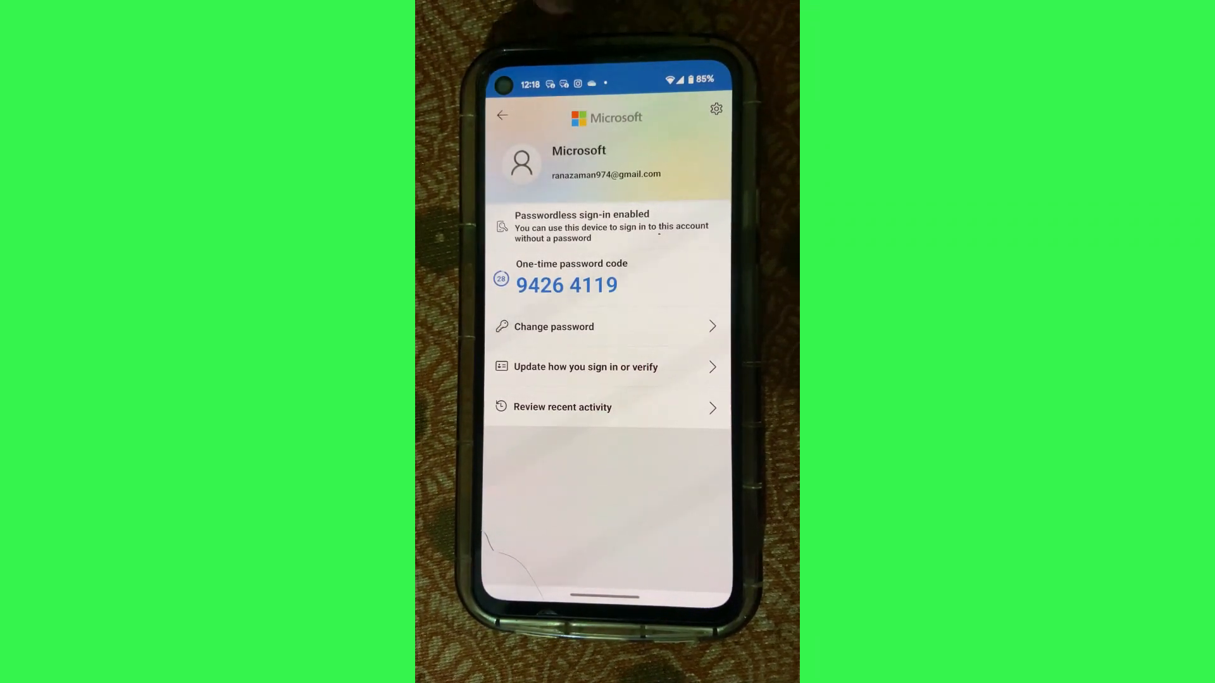
pyautogui.click(503, 115)
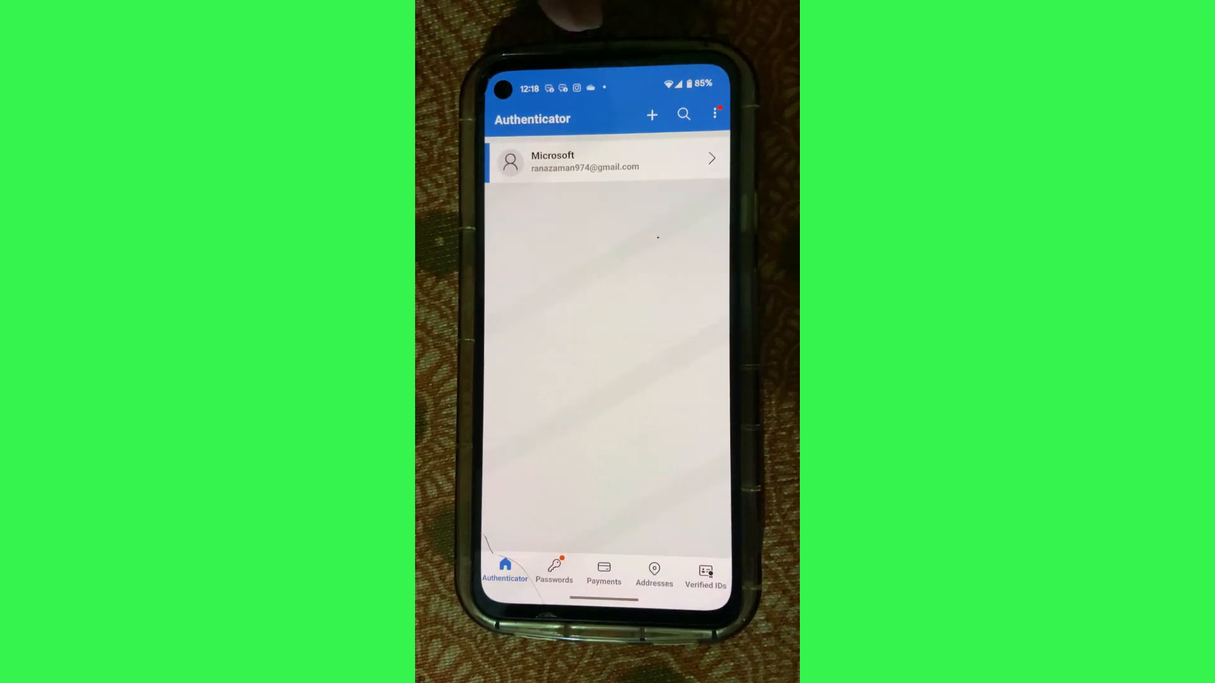
pyautogui.click(651, 115)
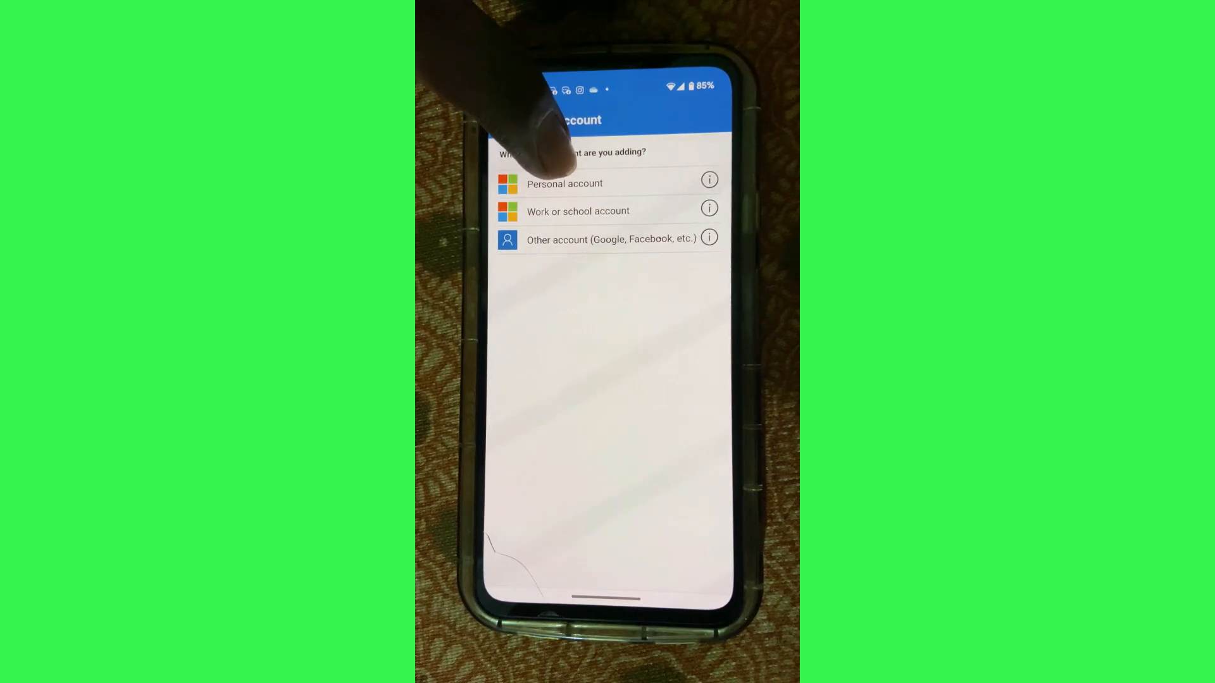
pyautogui.click(564, 183)
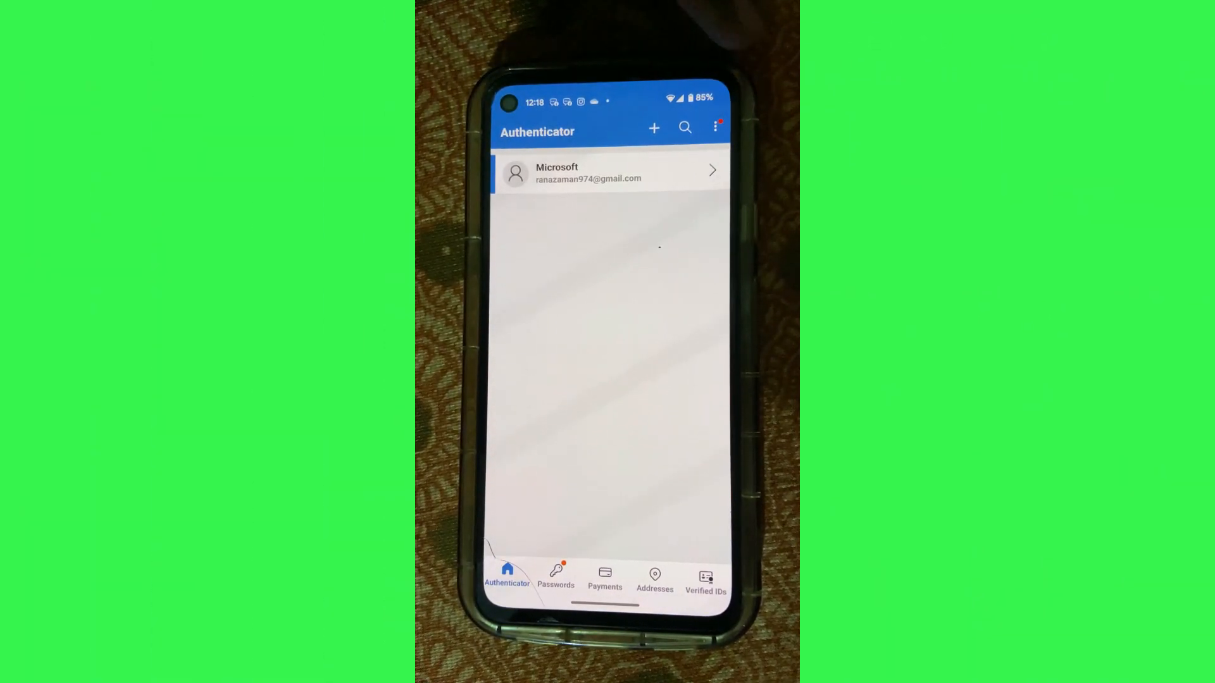
# Switch on Cloud Backup in Settings and confirm Replace Backup over the older device's backup.
pyautogui.click(714, 129)
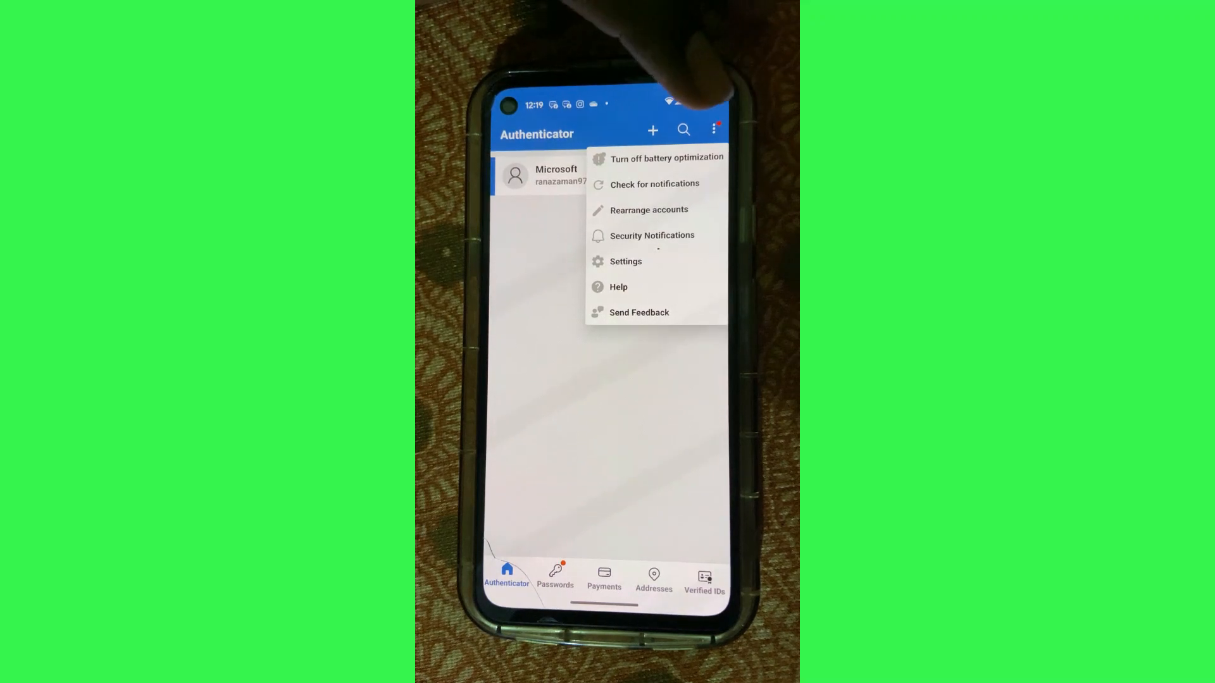
pyautogui.click(625, 260)
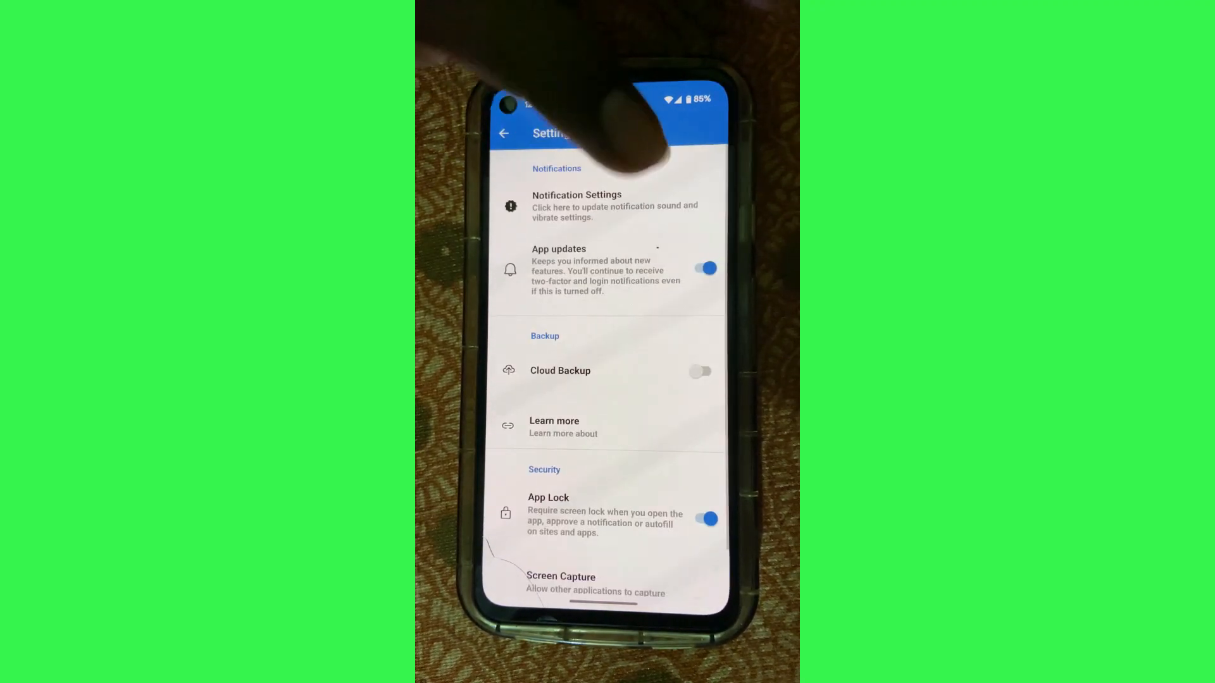
pyautogui.click(698, 371)
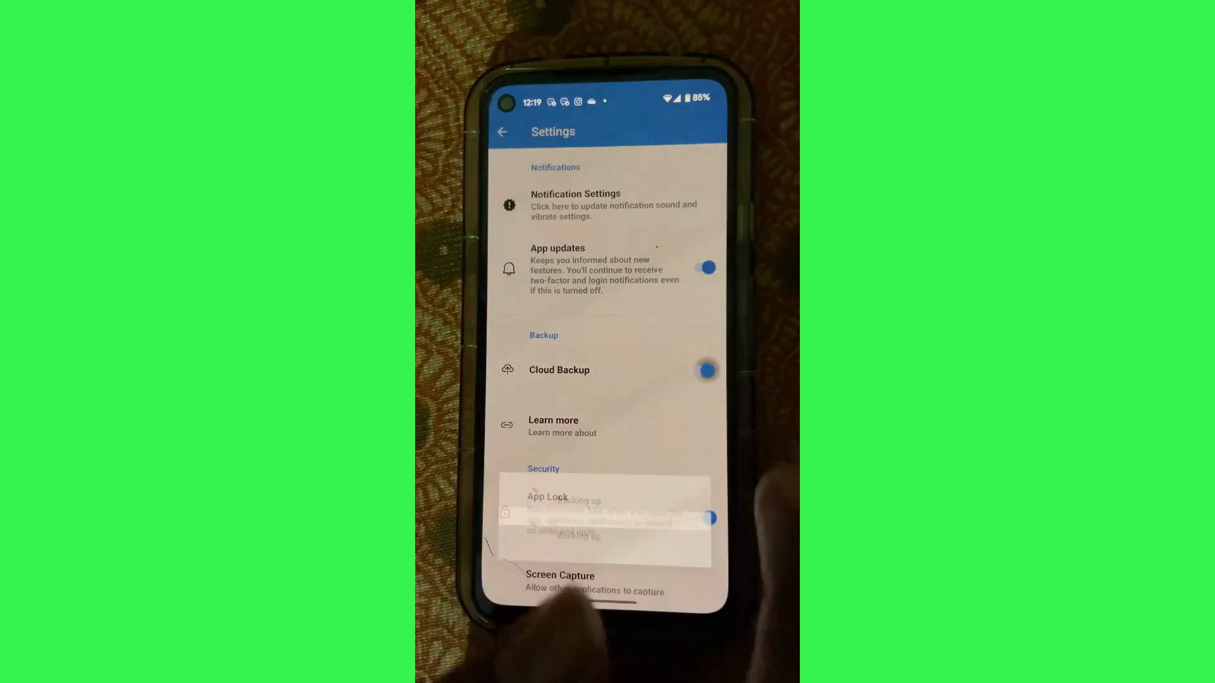
pyautogui.click(704, 370)
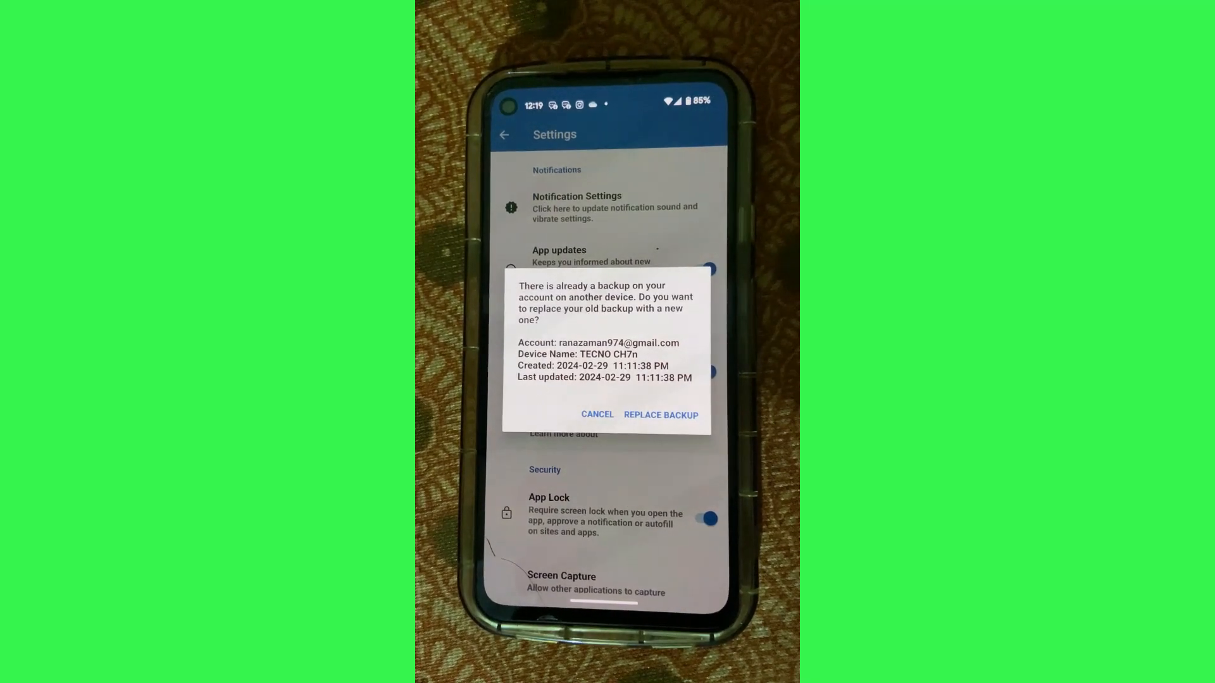
pyautogui.click(659, 415)
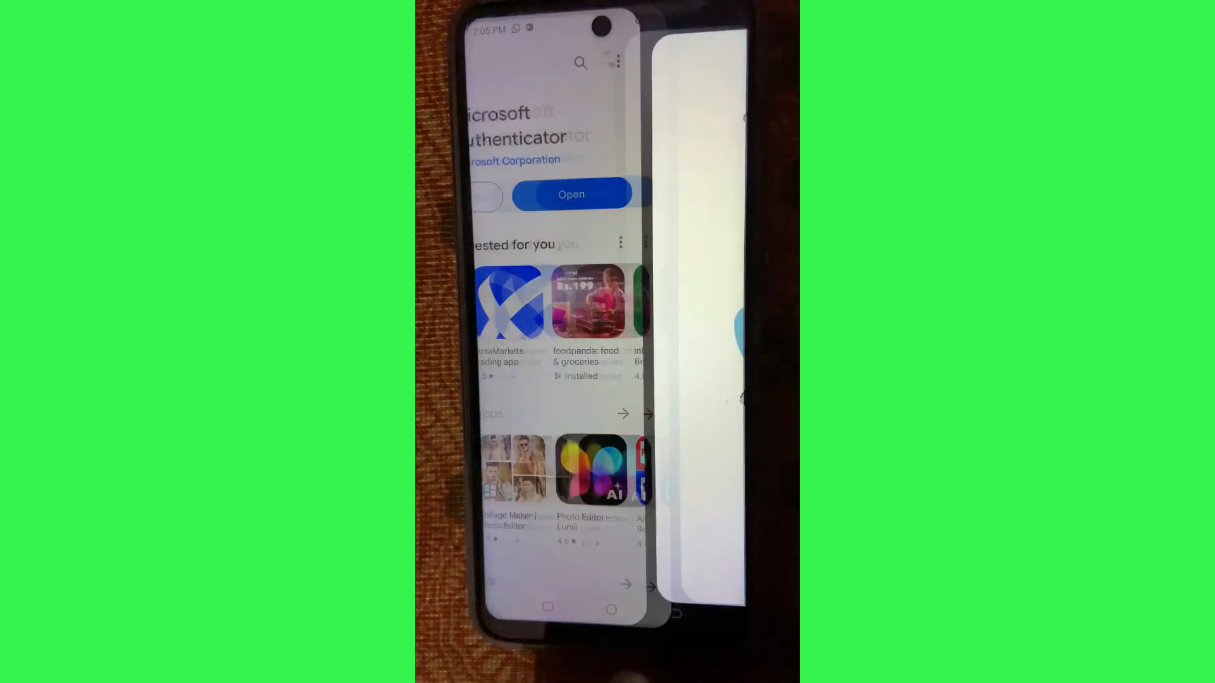
# Launch Authenticator on the new phone, accept the notices without usage sharing, and begin recovery with sign-in.
pyautogui.click(571, 195)
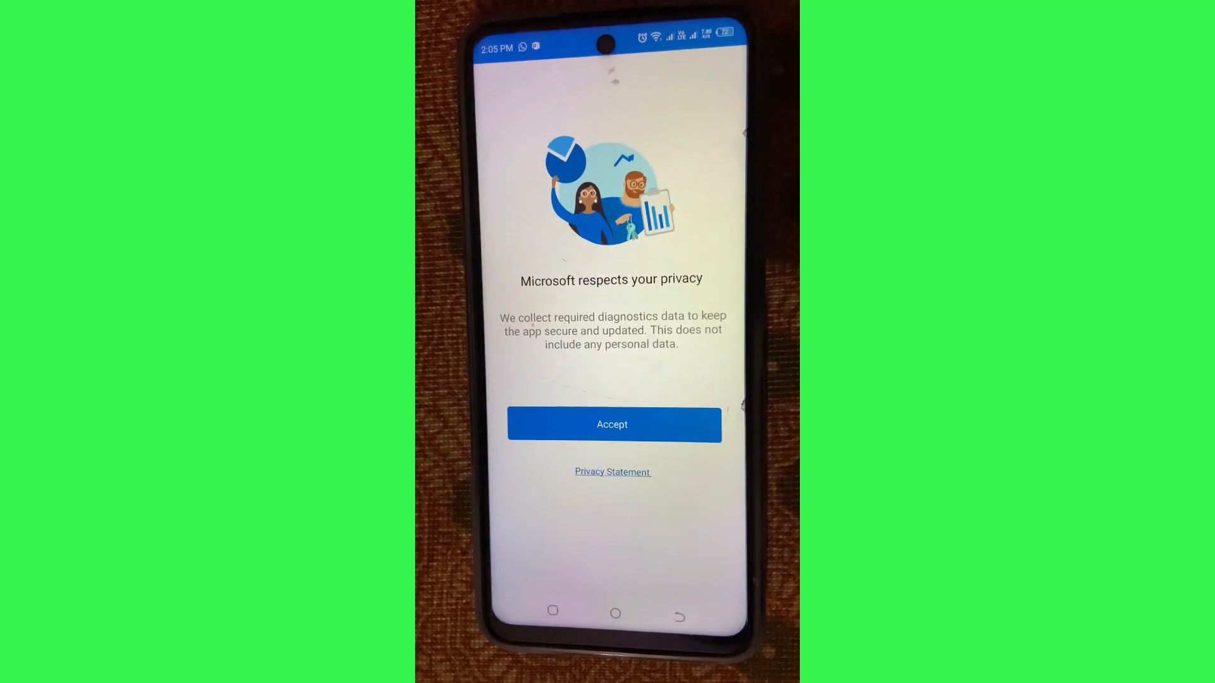
pyautogui.click(611, 424)
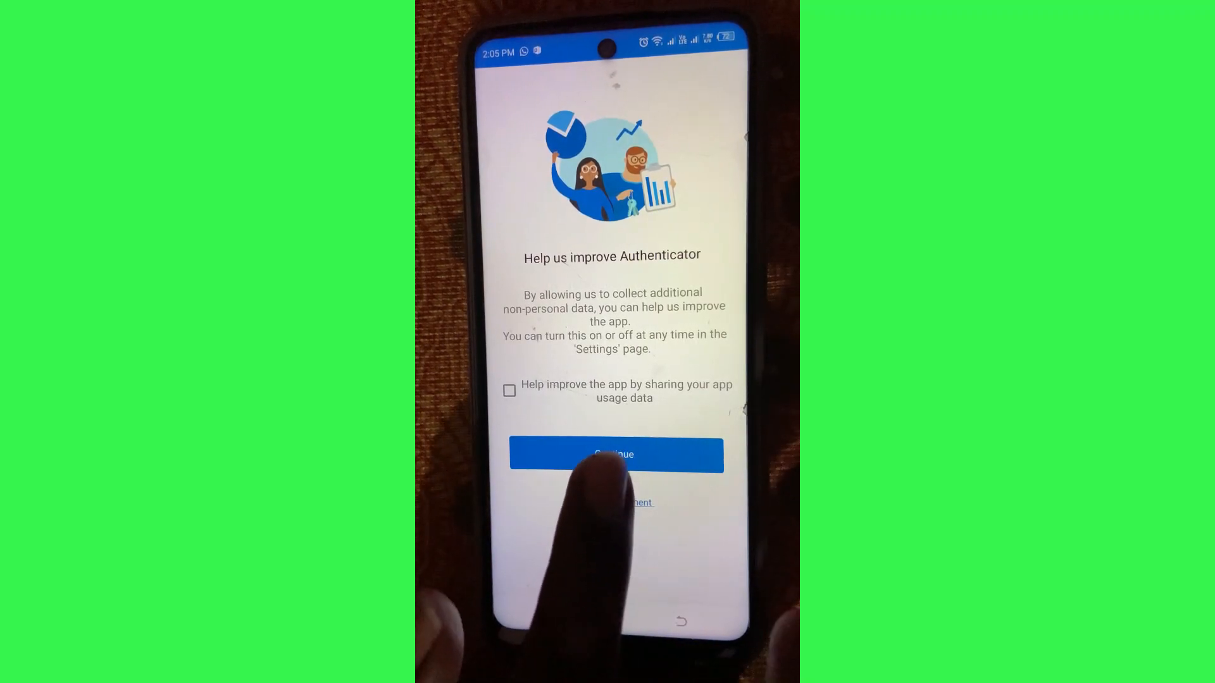
pyautogui.click(616, 454)
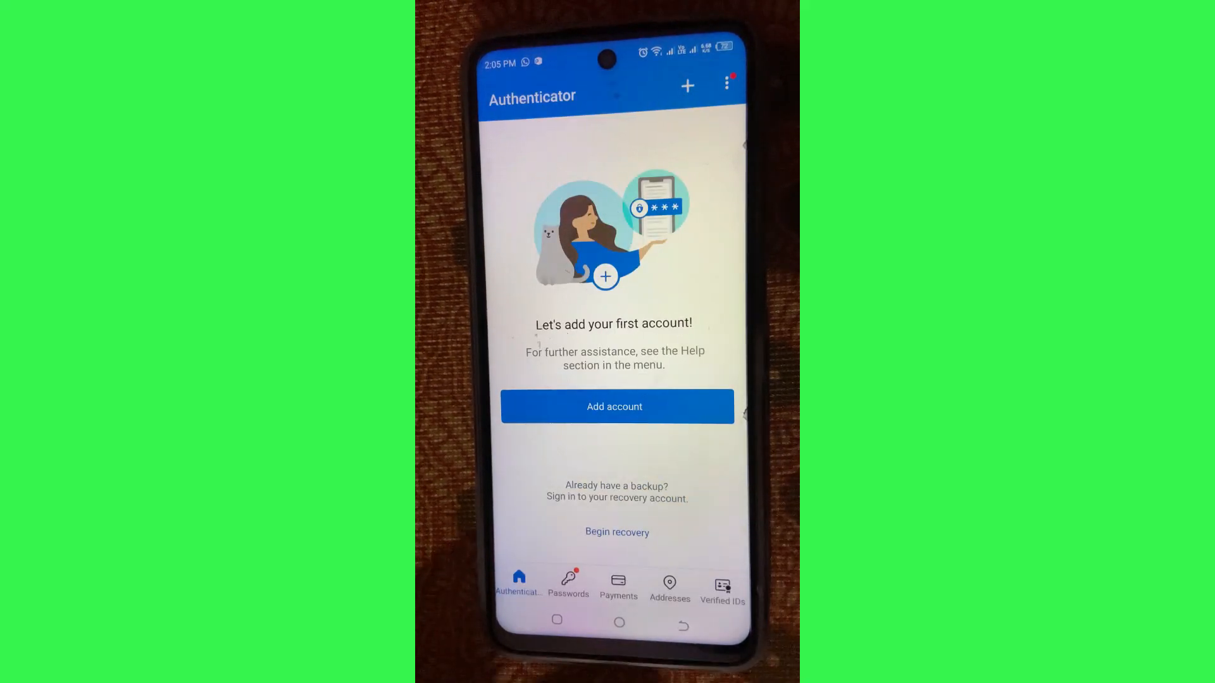
pyautogui.click(616, 533)
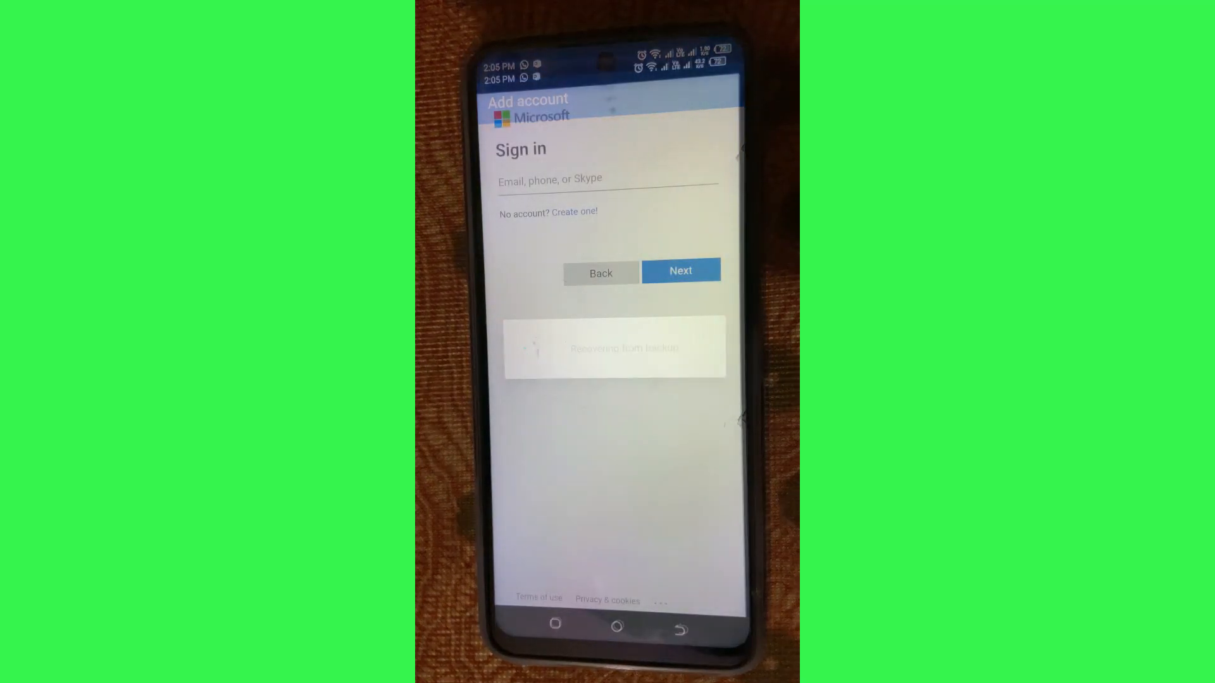
pyautogui.click(608, 180)
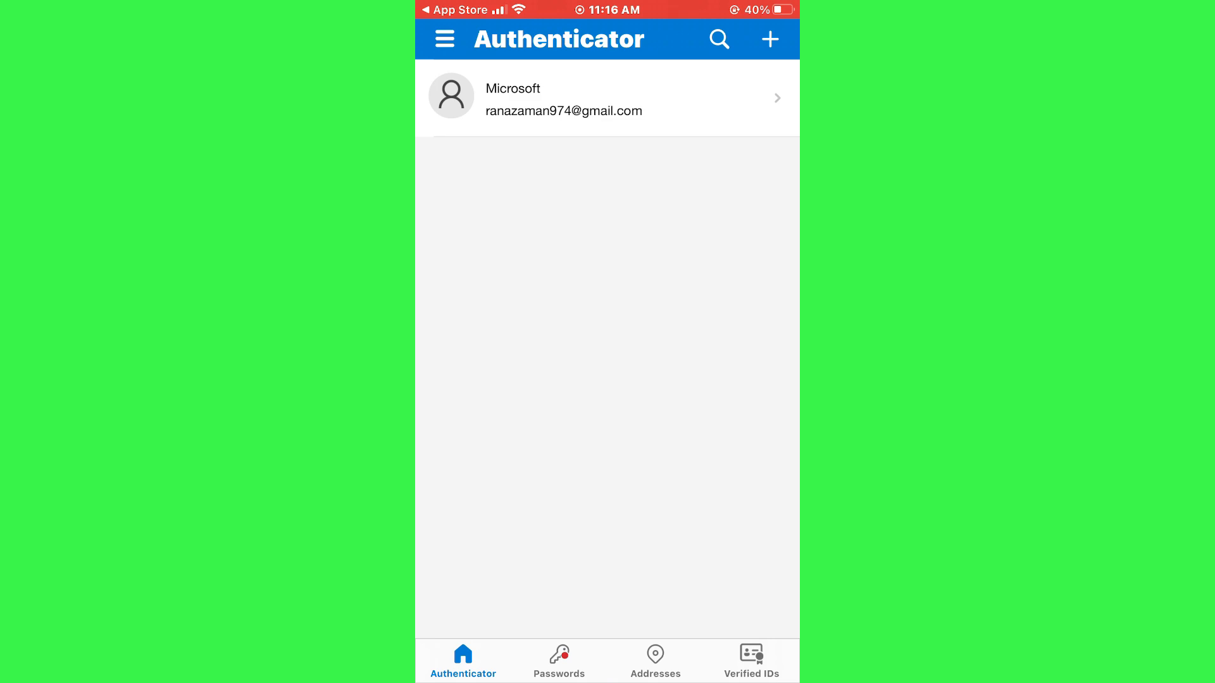
# Switch on iCloud Backup in Settings and acknowledge the 'Unable to access iCloud' alert.
pyautogui.click(768, 39)
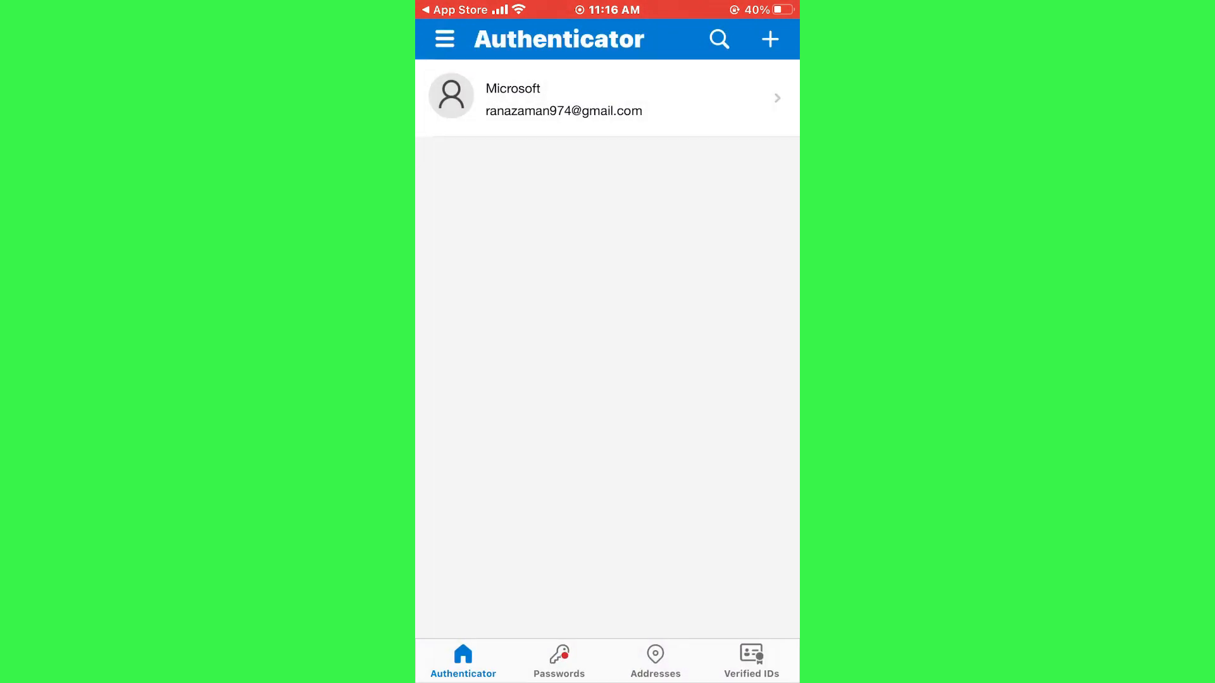
pyautogui.click(444, 39)
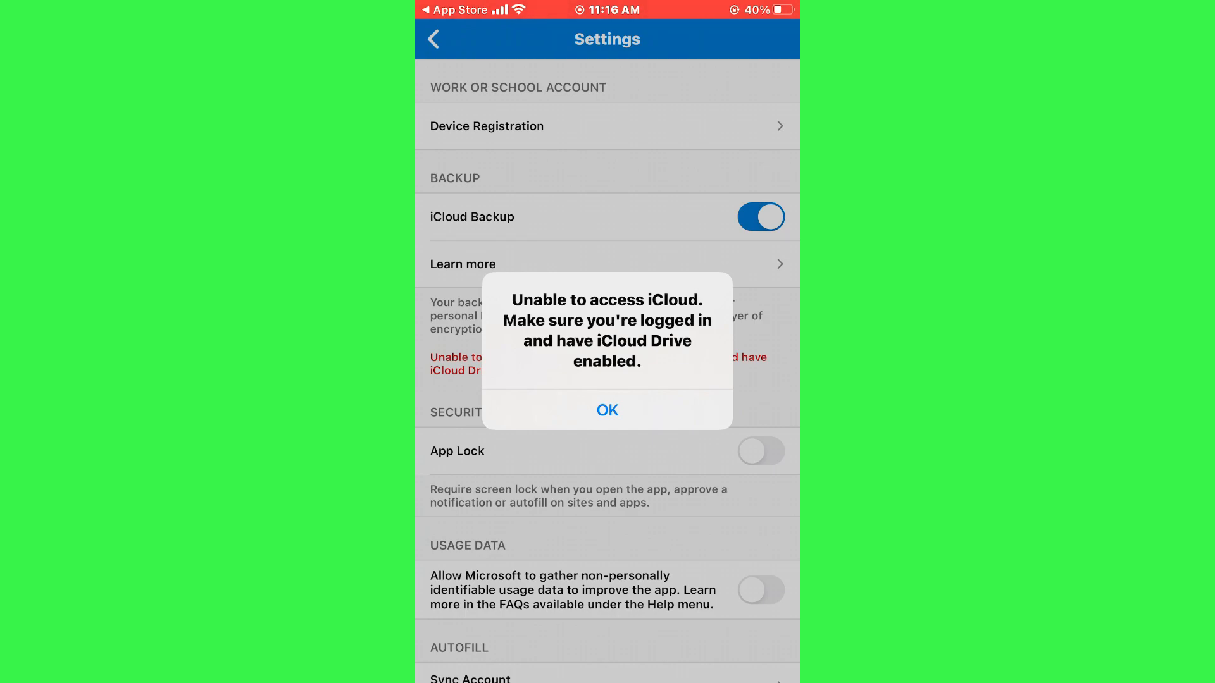
pyautogui.click(607, 410)
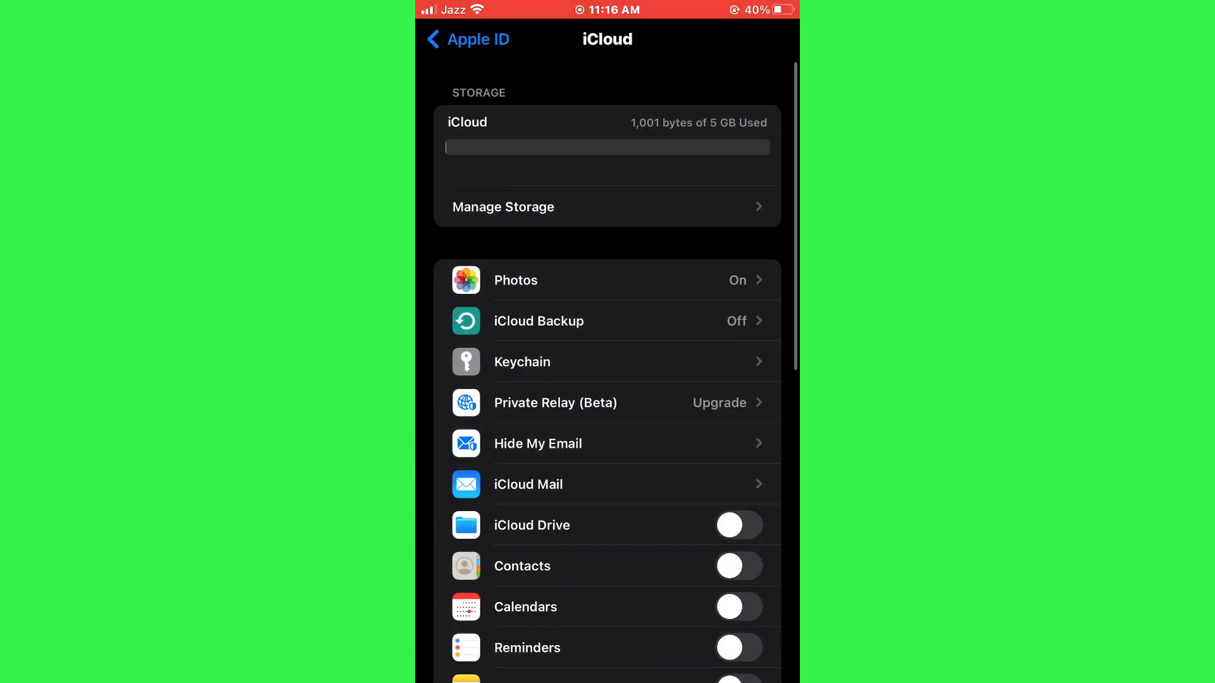
# Switch on iCloud Drive under the Apple ID's iCloud settings.
pyautogui.click(737, 525)
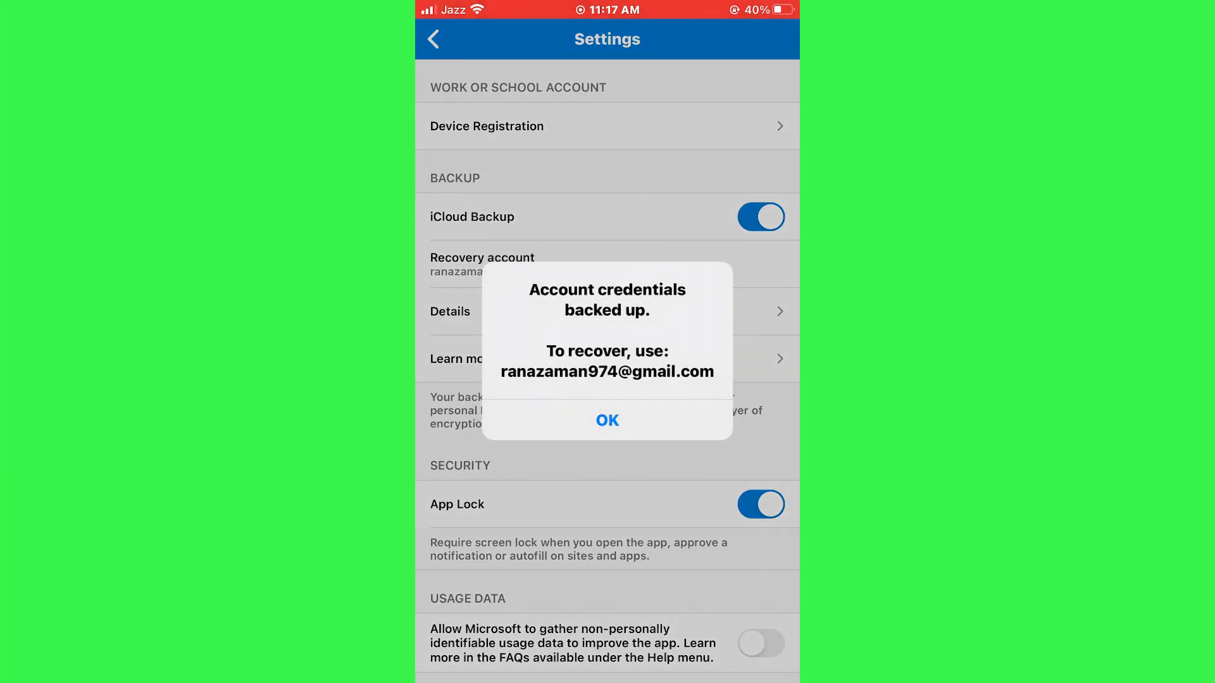
# Acknowledge the 'Account credentials backed up' alert and leave Authenticator Settings.
pyautogui.click(606, 420)
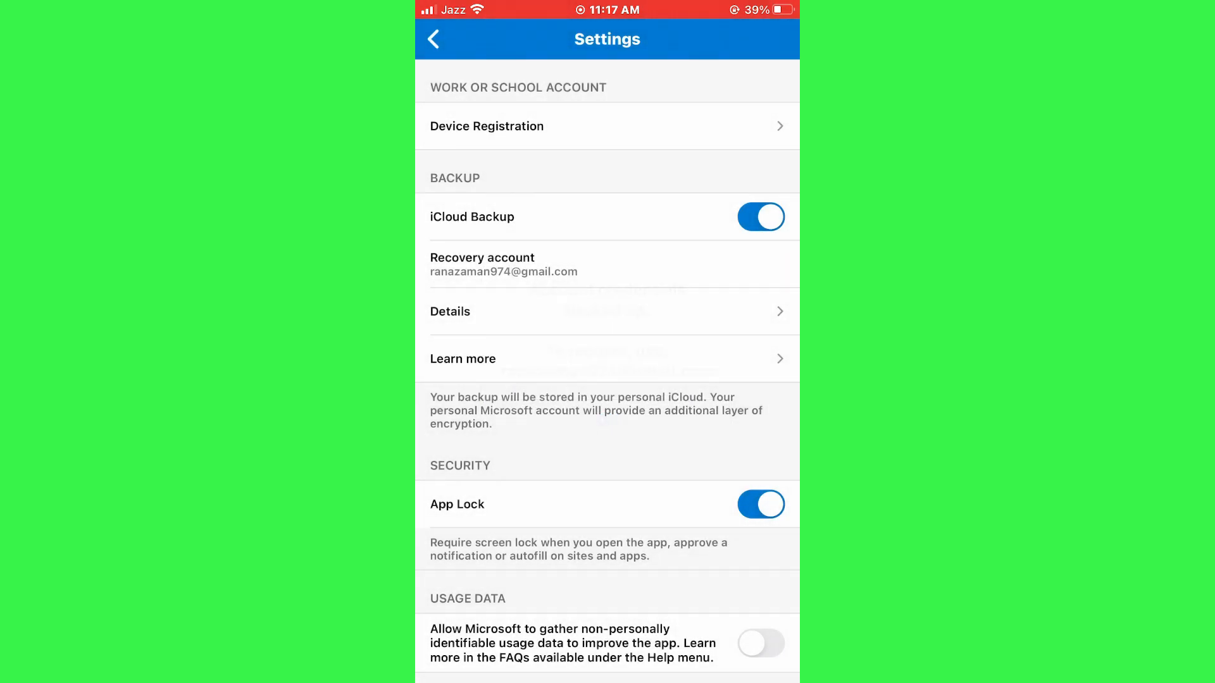
pyautogui.click(434, 39)
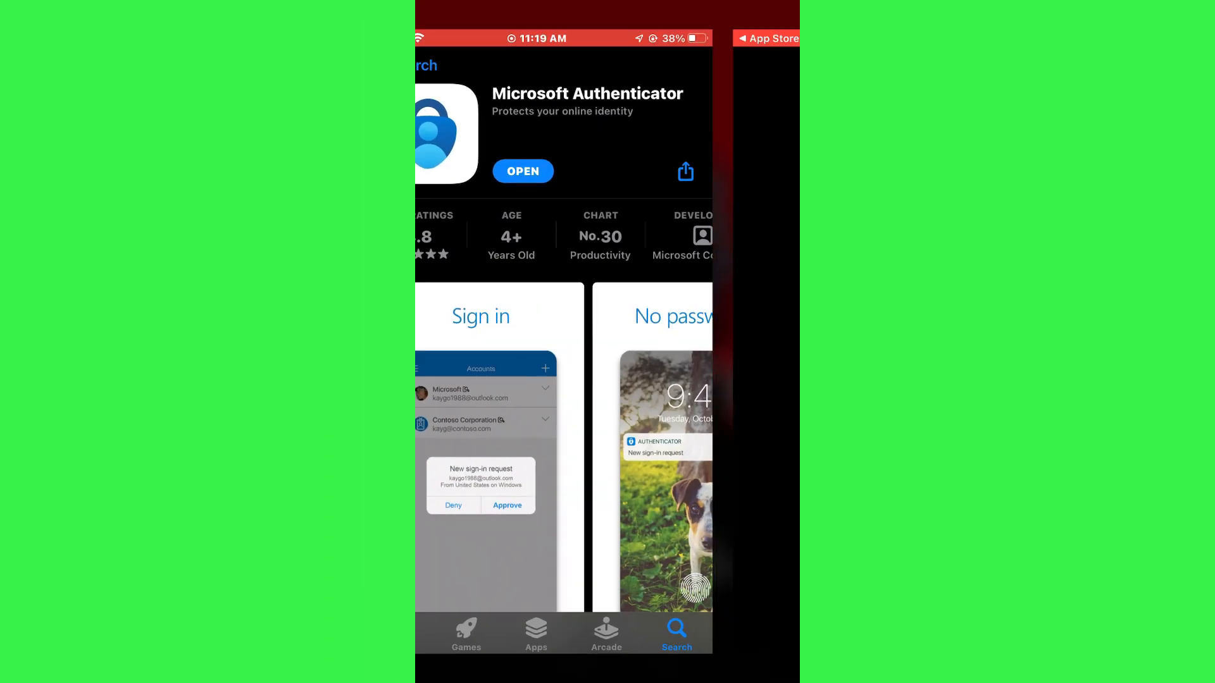
# Launch Authenticator on the new iPhone, skip usage sharing, answer notifications and begin recovery with Touch ID.
pyautogui.click(523, 171)
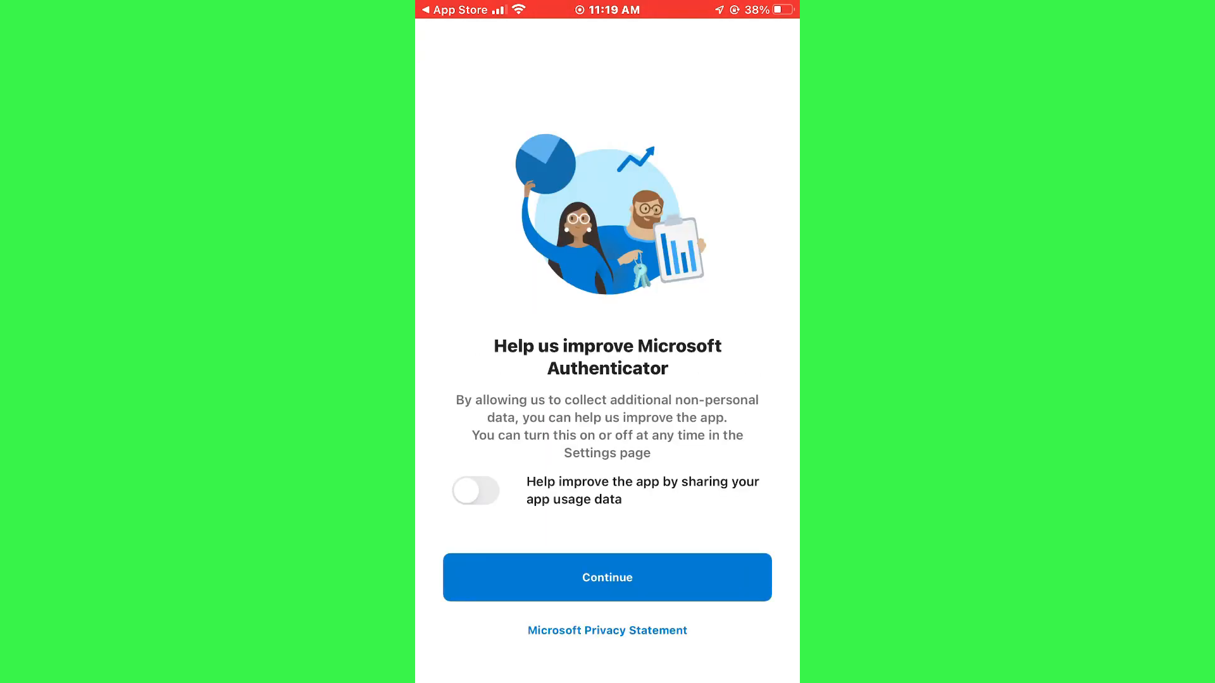
pyautogui.click(606, 577)
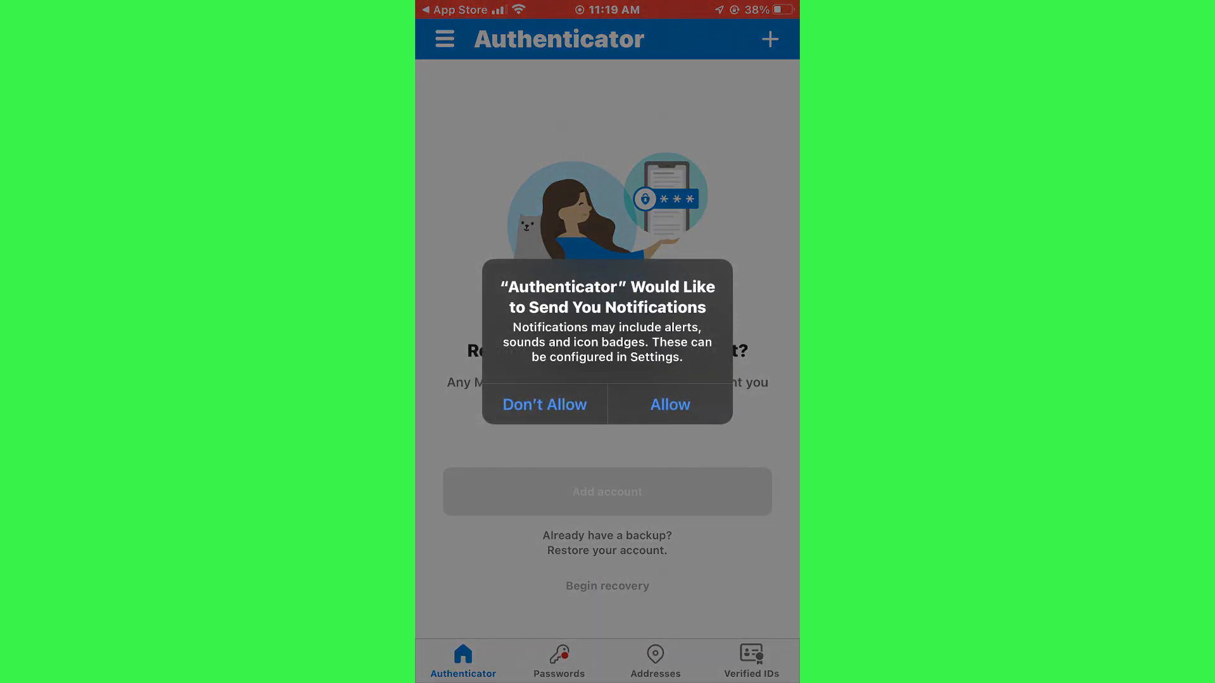
pyautogui.click(668, 405)
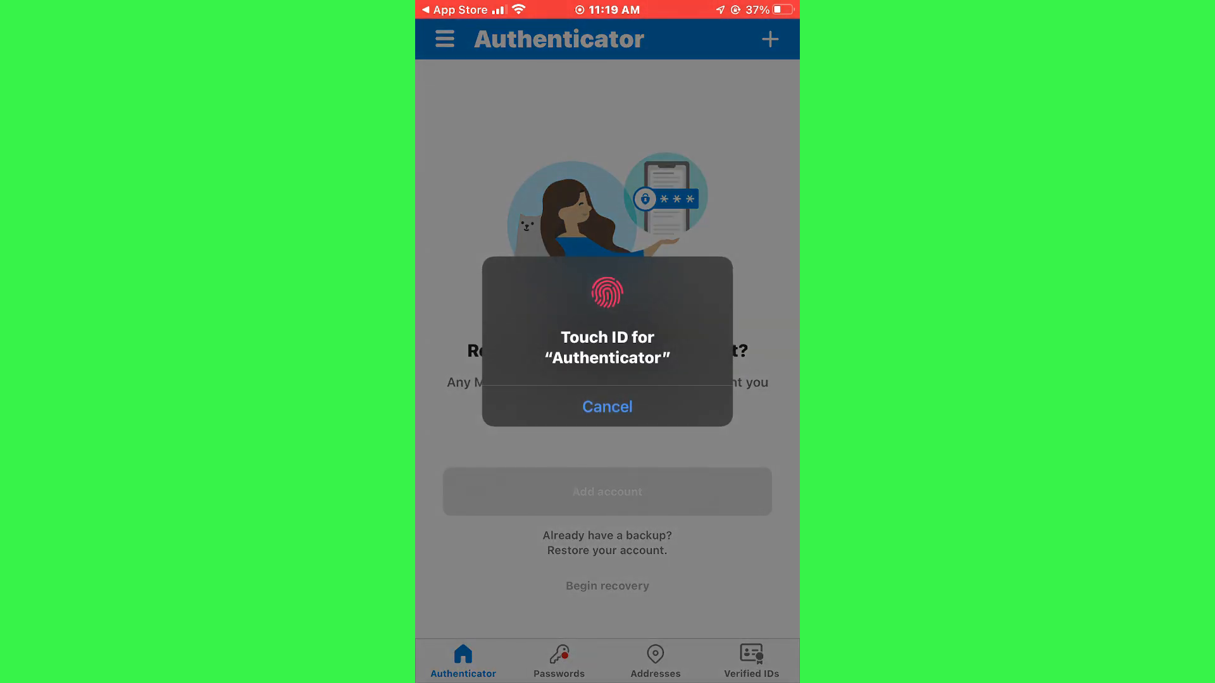
pyautogui.click(606, 406)
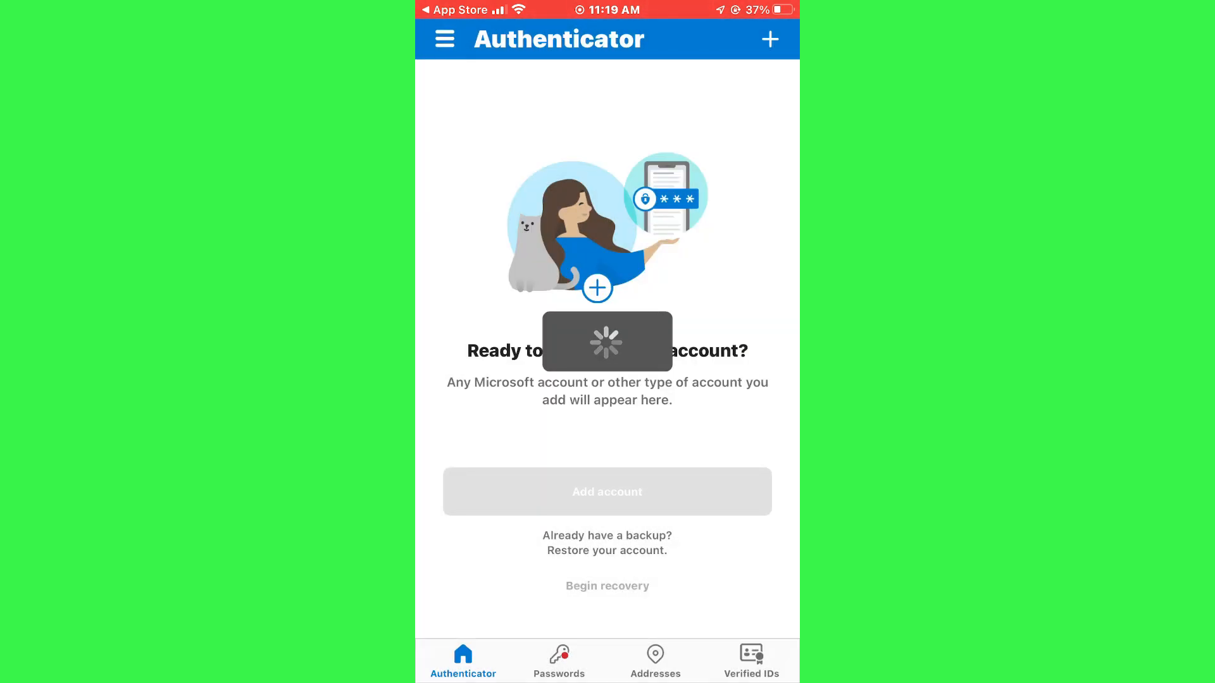